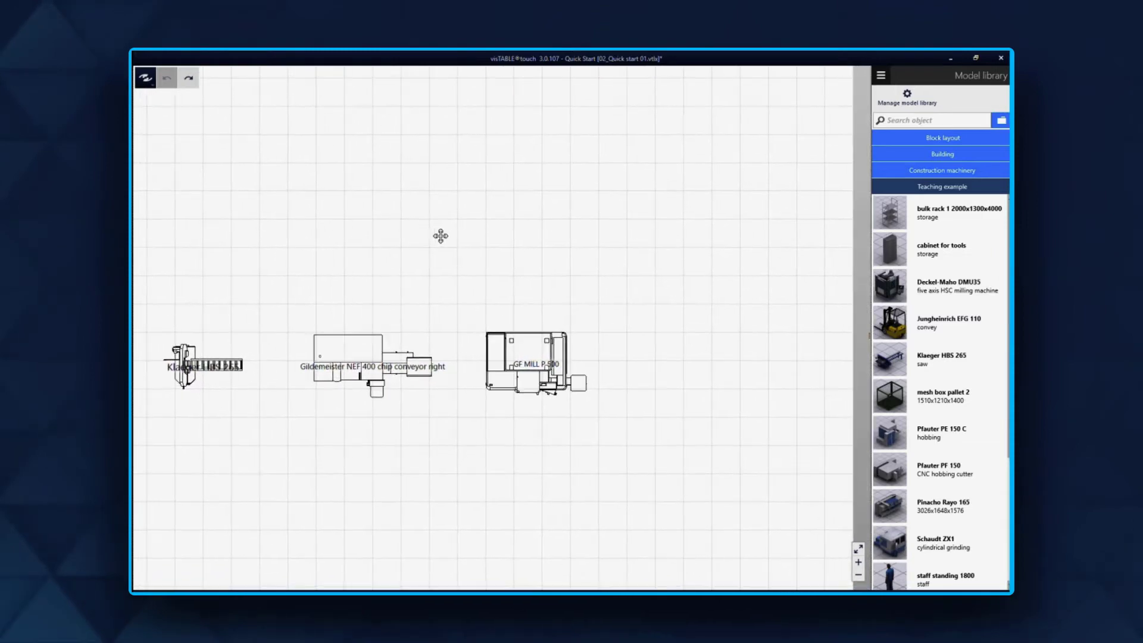
# Pan the layout to centre the machines and select the Gildemeister NEF 400 machine
pyautogui.moveTo(439, 236); pyautogui.dragTo(531, 282)
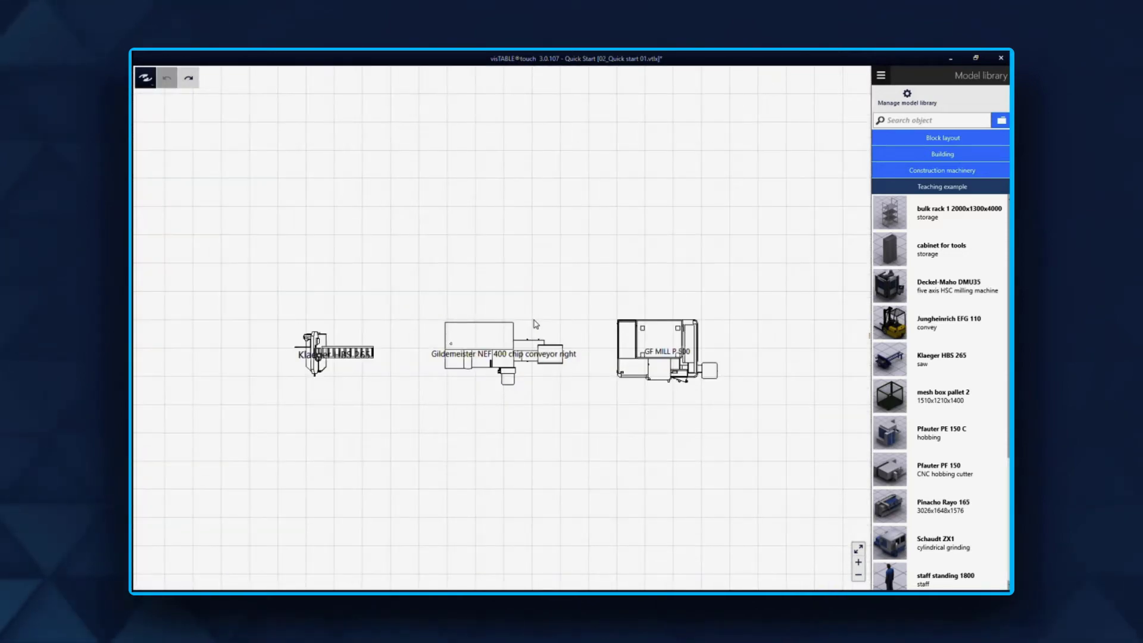
pyautogui.click(504, 354)
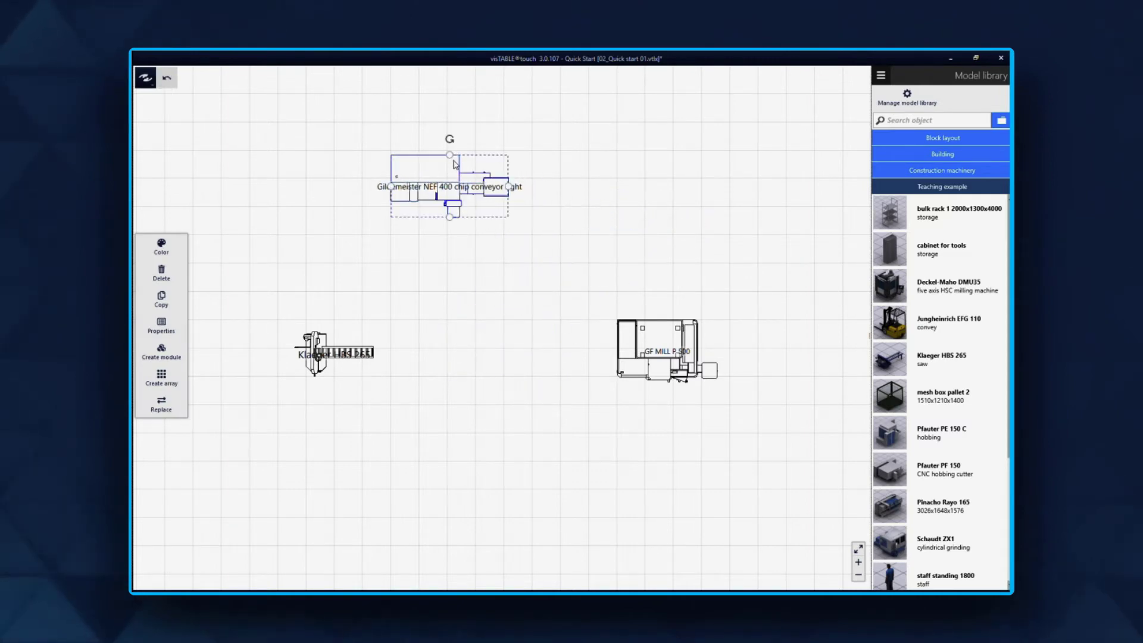
# Drag the Gildemeister NEF 400 above the gap between the other machines and reselect it
pyautogui.moveTo(449, 186); pyautogui.dragTo(532, 233)
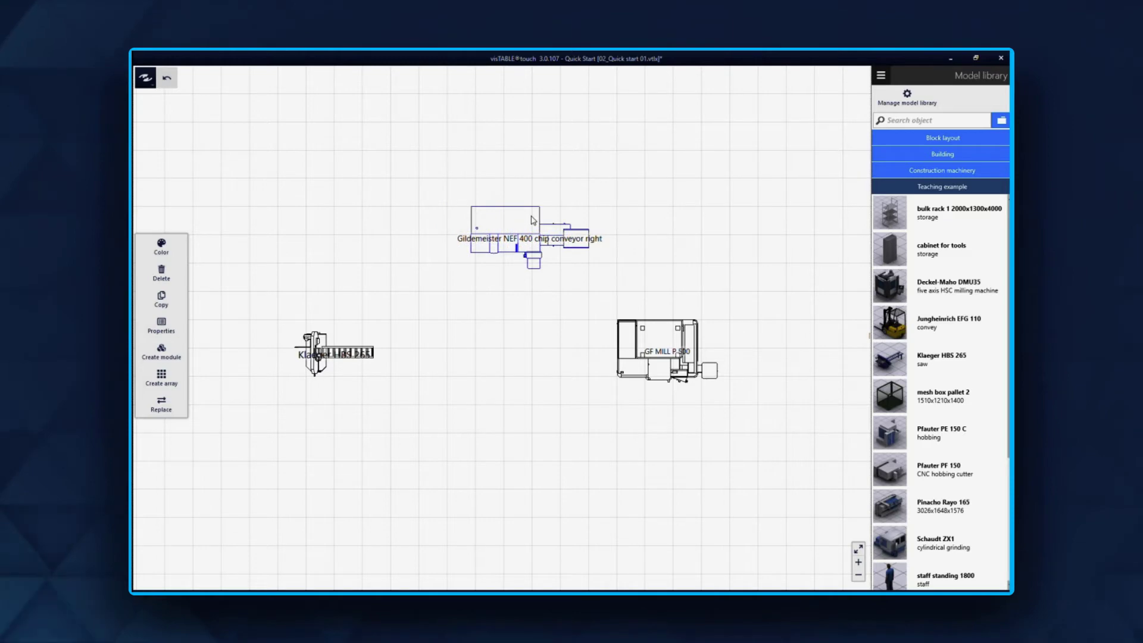
pyautogui.click(503, 226)
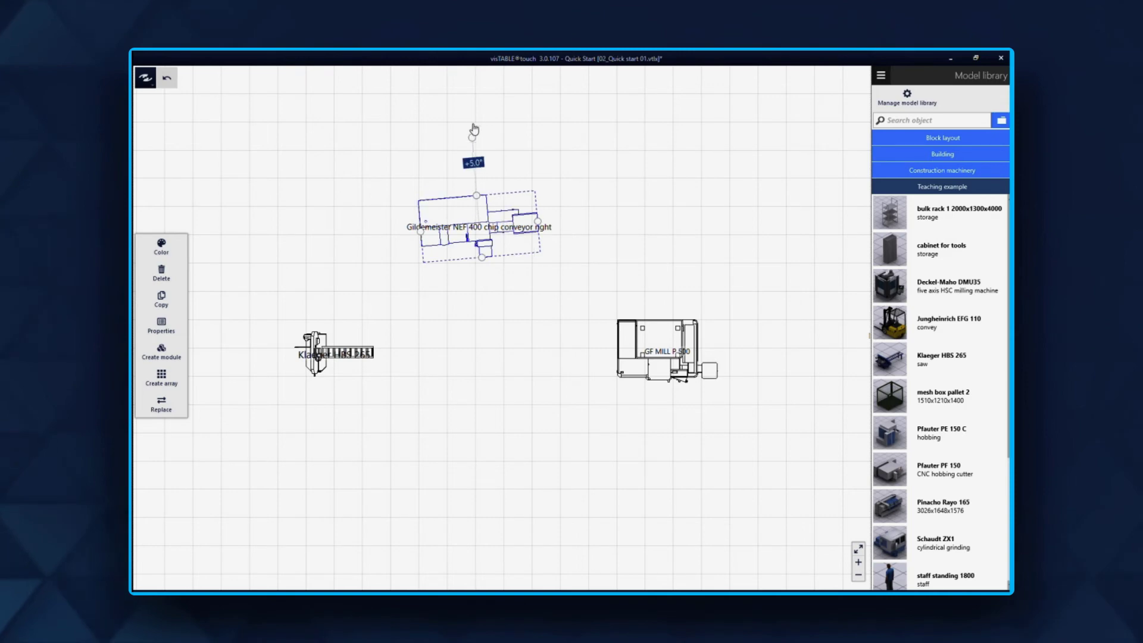
# Rotate the Gildemeister NEF 400 clockwise to roughly 50° with its rotation handle
pyautogui.moveTo(474, 129); pyautogui.dragTo(523, 98)
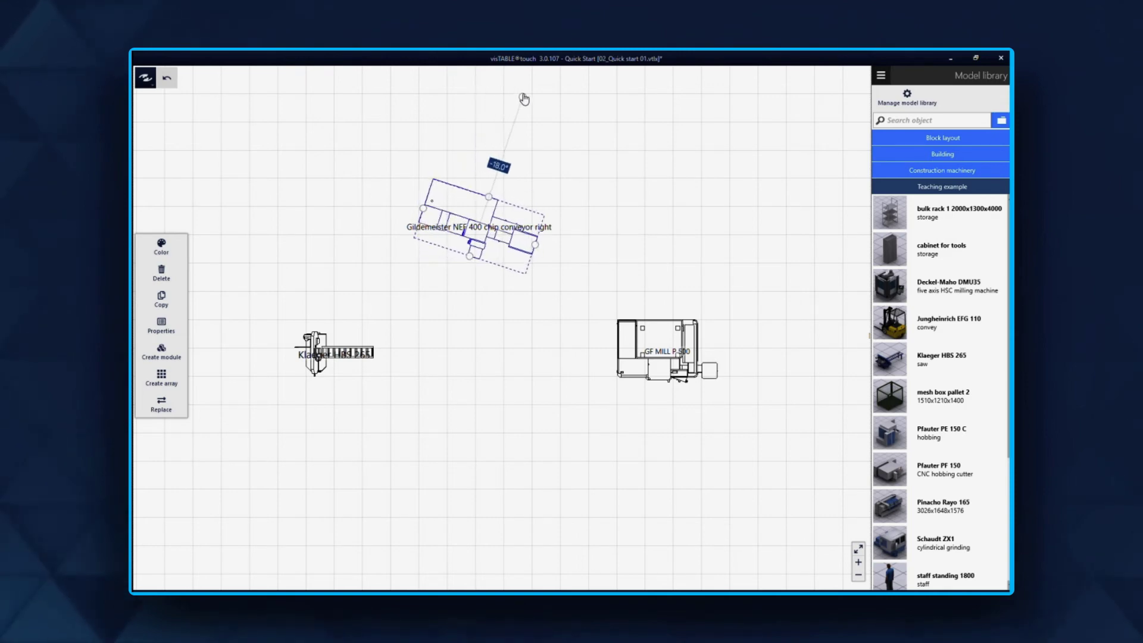
pyautogui.moveTo(523, 98); pyautogui.dragTo(593, 131)
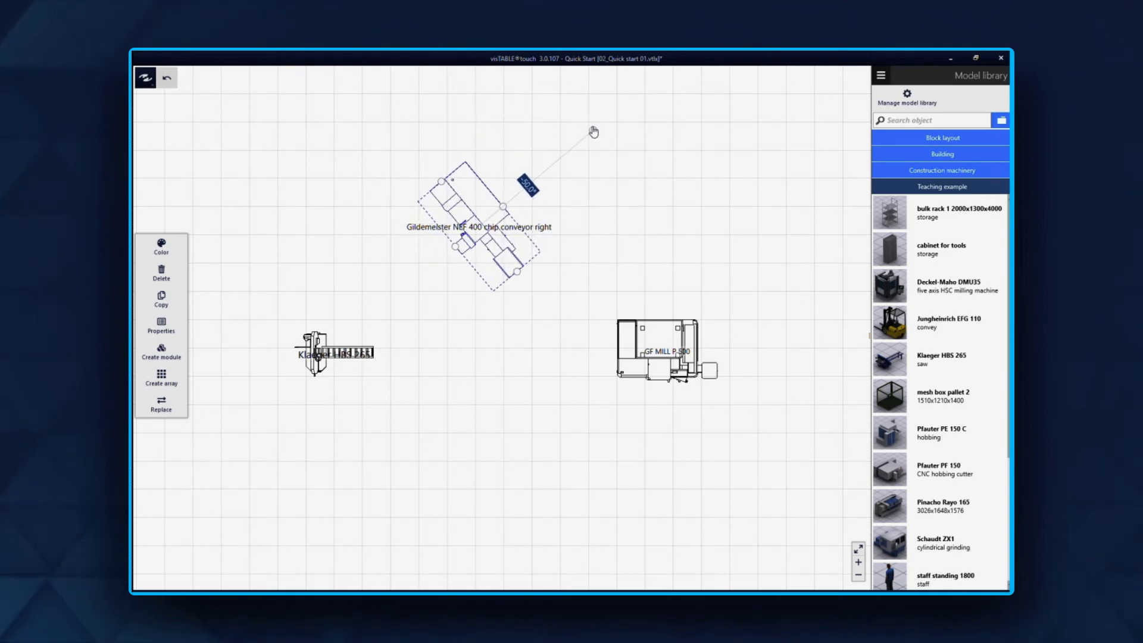